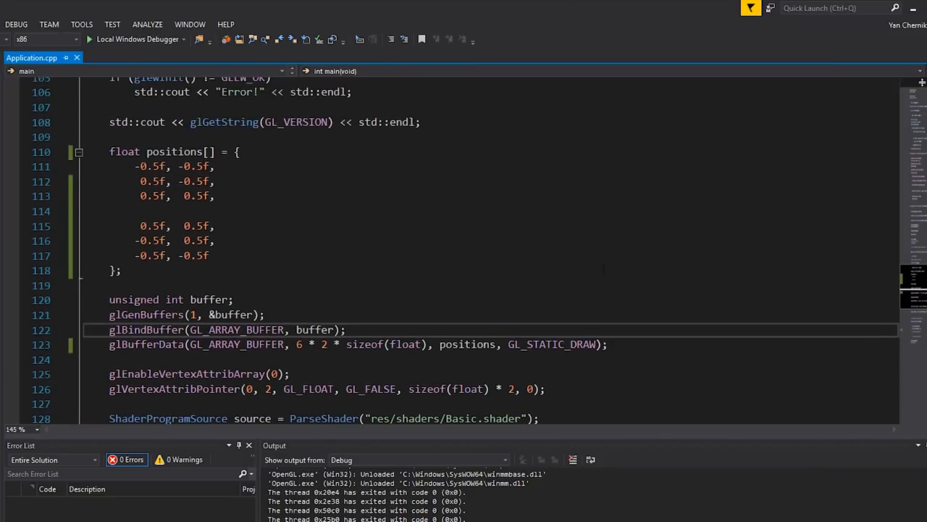
Delete the duplicate corner lines, leaving four unique vertex pairs in positions
scroll(down, 3)
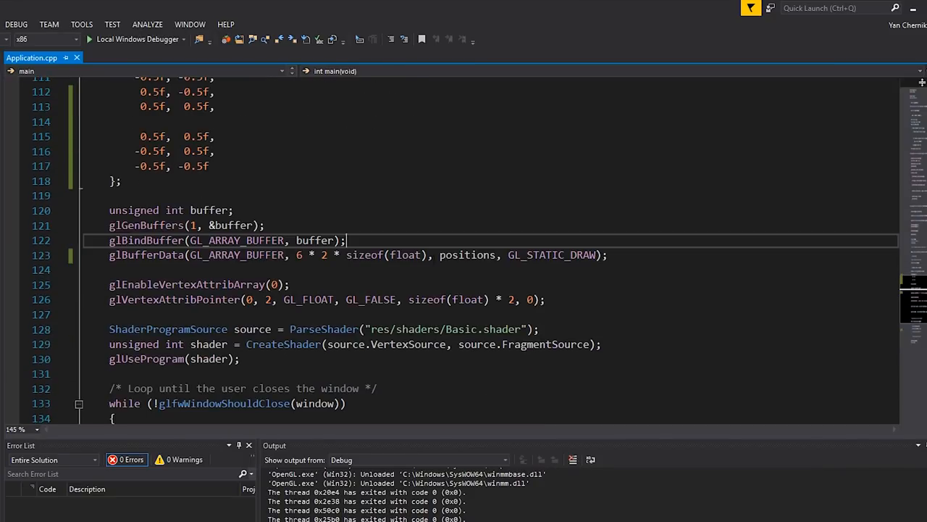
scroll(up, 3)
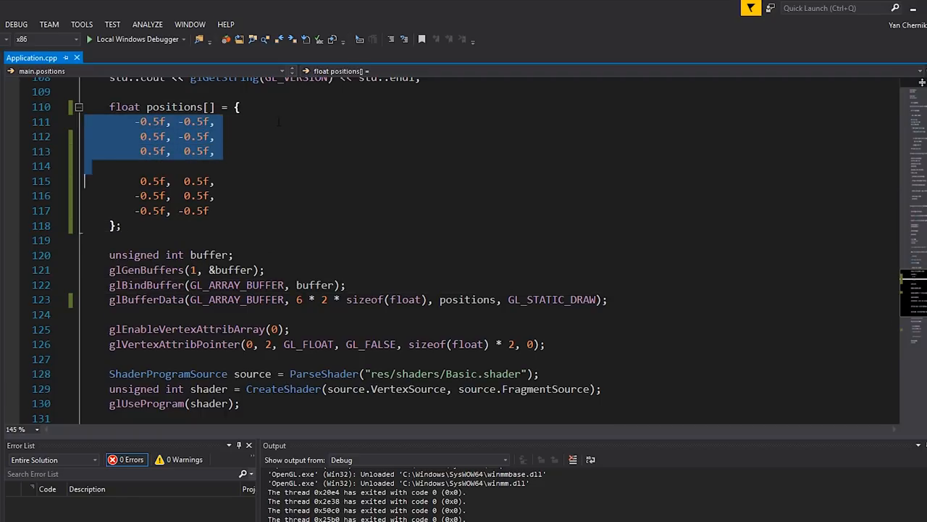
click(239, 107)
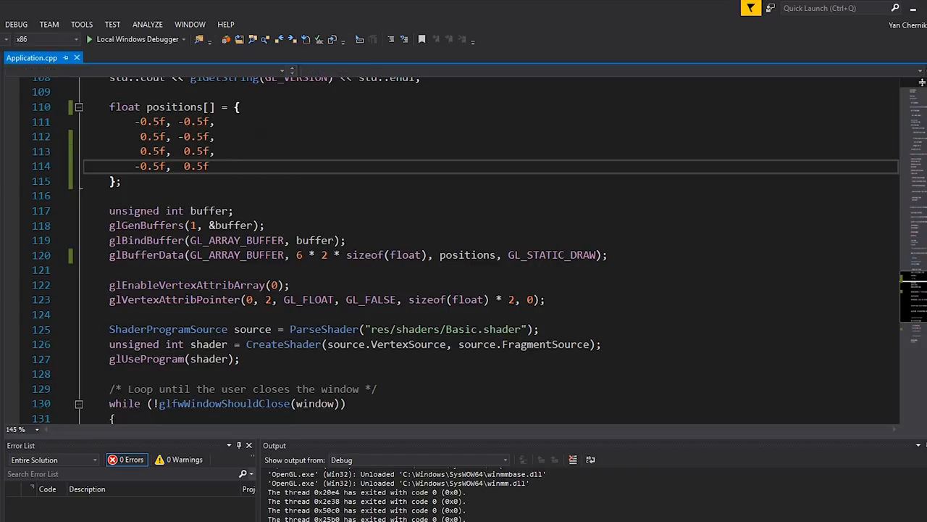
click(209, 166)
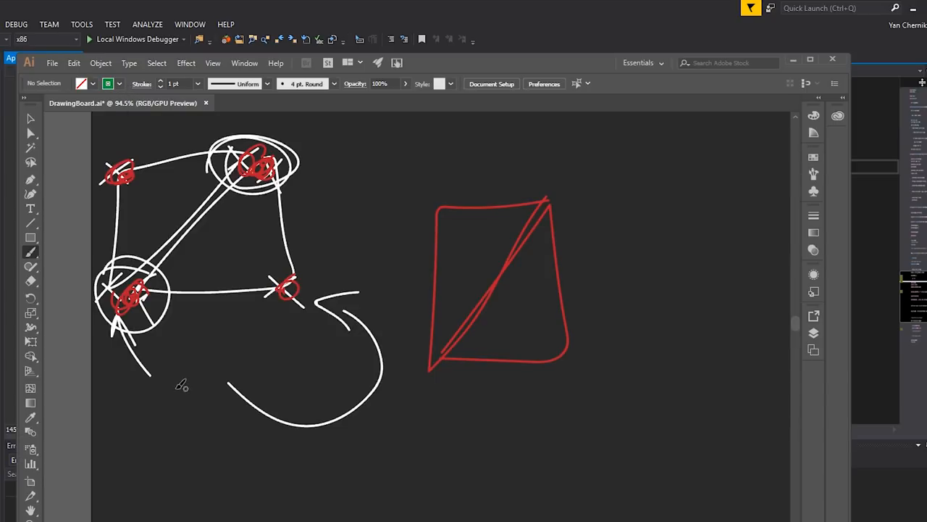
mouse_move(278, 496)
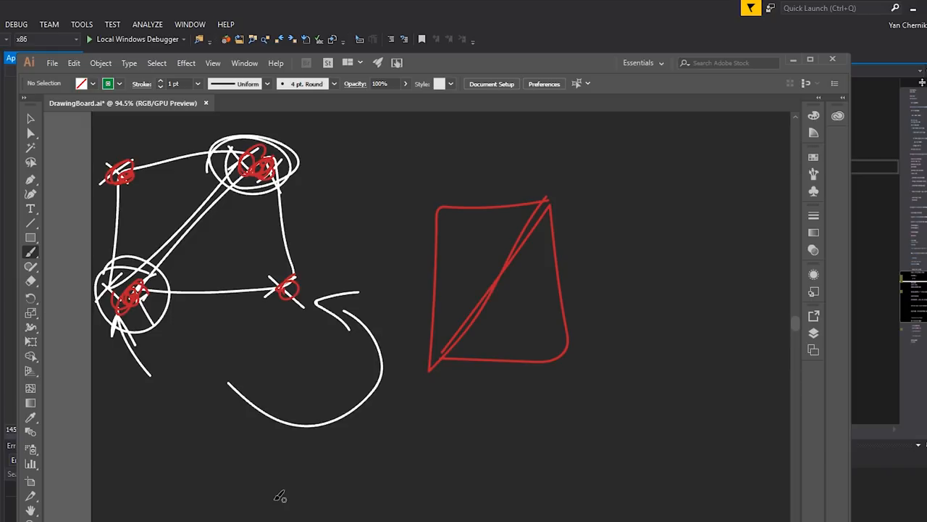
Brush green index numbers beside two corners of the sketched square
drag(123, 326, 145, 369)
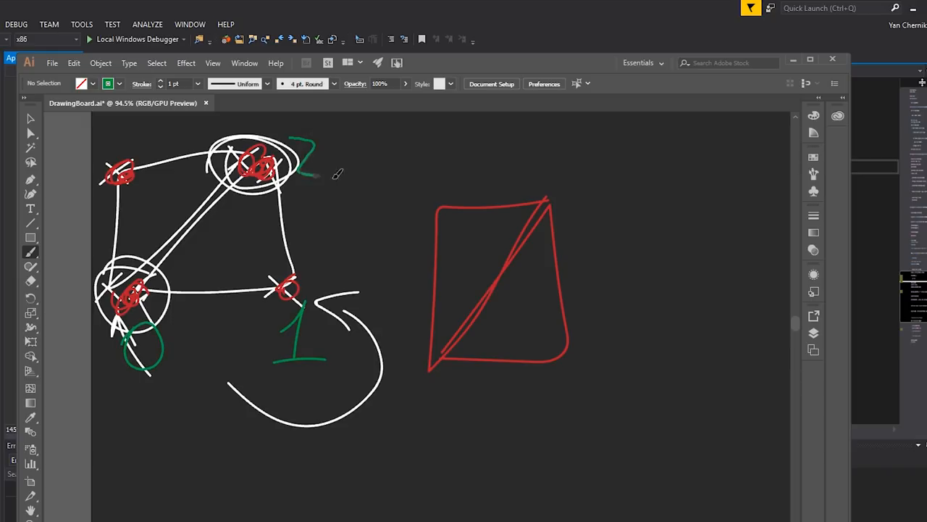
drag(127, 181, 142, 137)
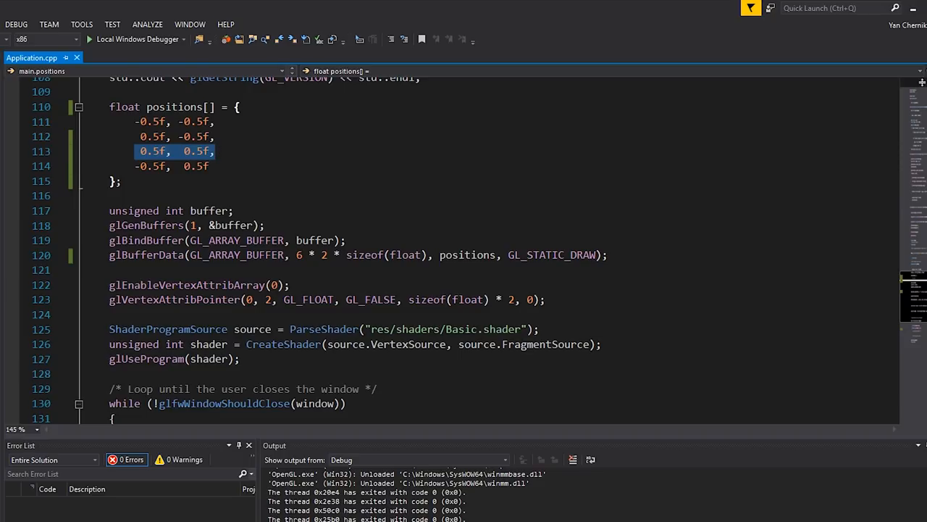
click(174, 122)
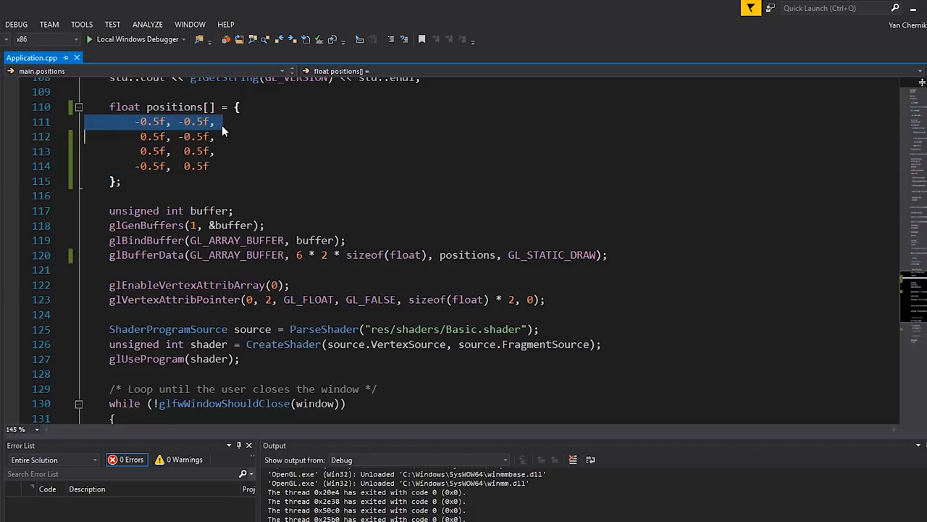
drag(223, 122, 210, 166)
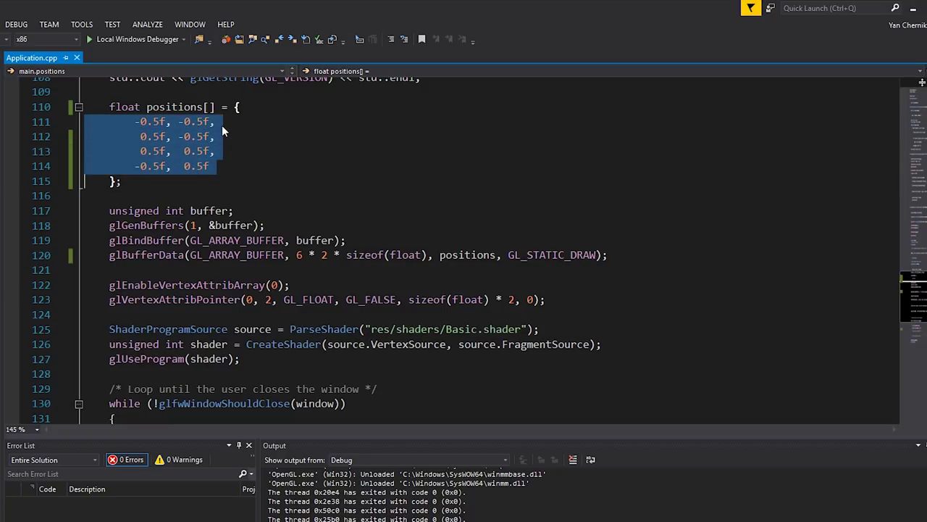
click(123, 180)
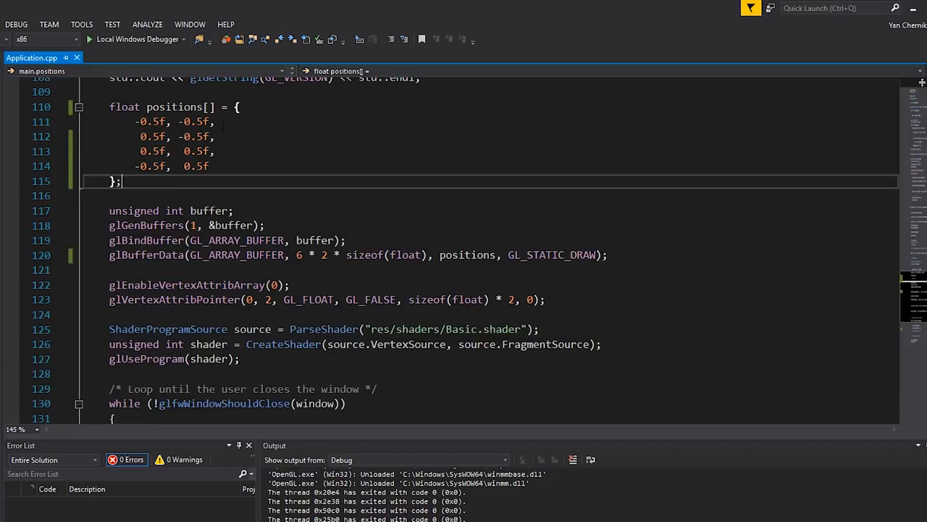
Declare 'unsigned int indices[] = {' below the positions array
text(unsigne)
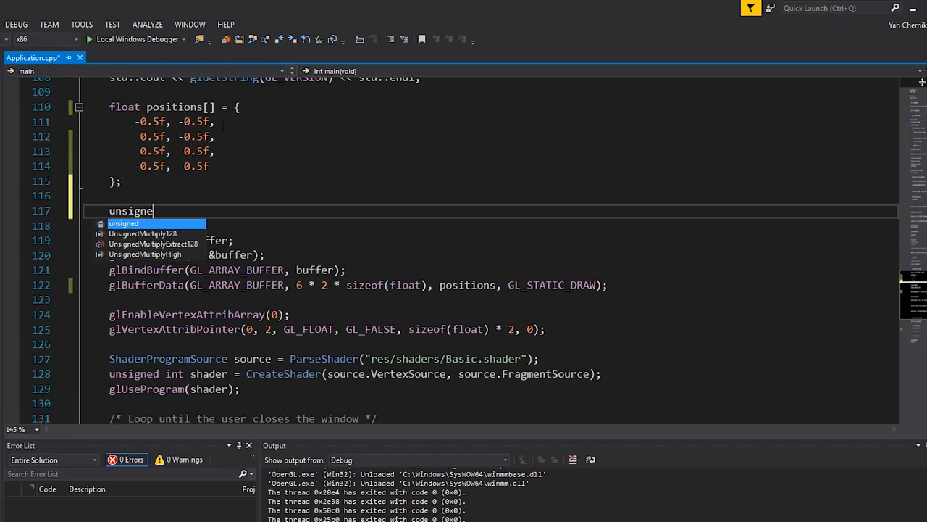
text(d int indices[])
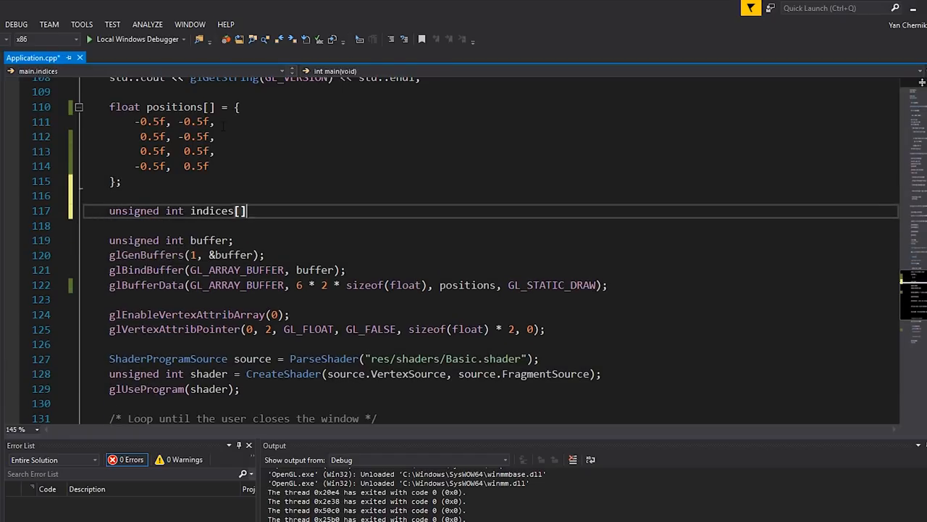
text(= {)
text(0, 1, 2)
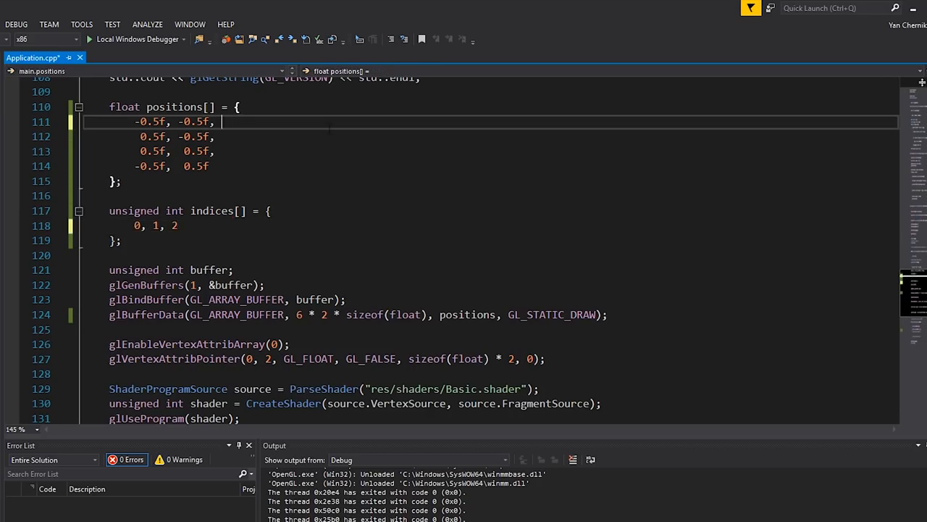
Comment vertex rows with their index and continue indices with 2, 3
text(// 0)
click(492, 224)
text(,)
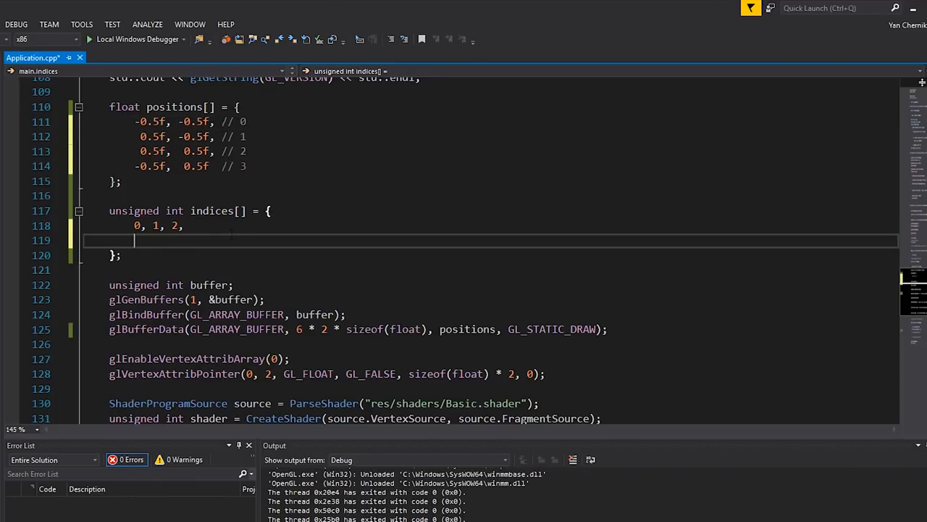
text(2, 3)
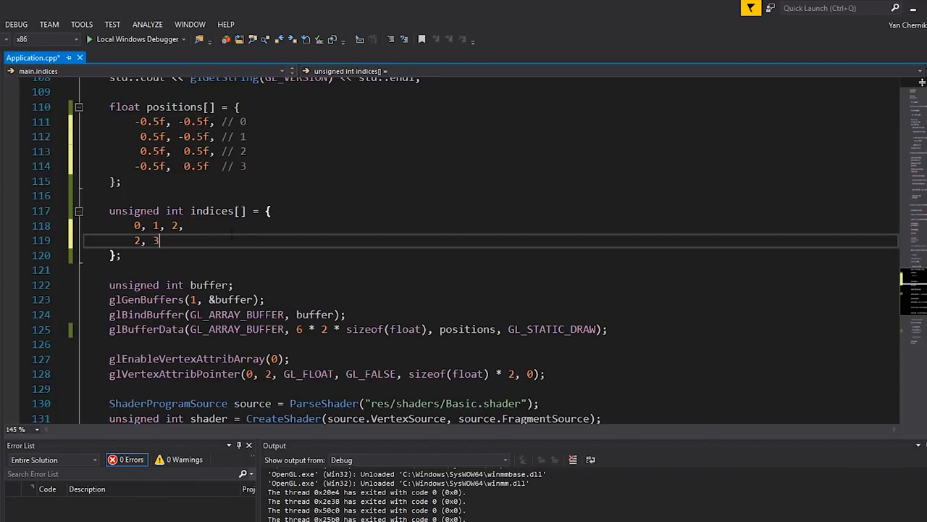